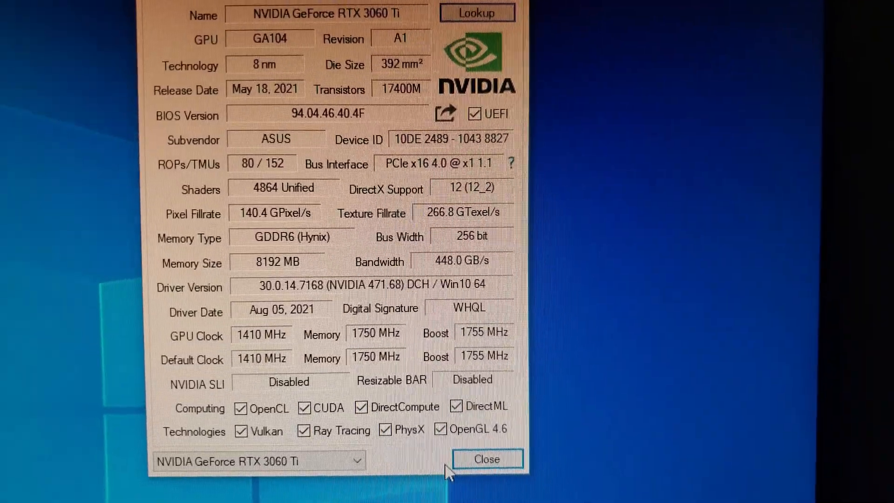
pyautogui.click(487, 458)
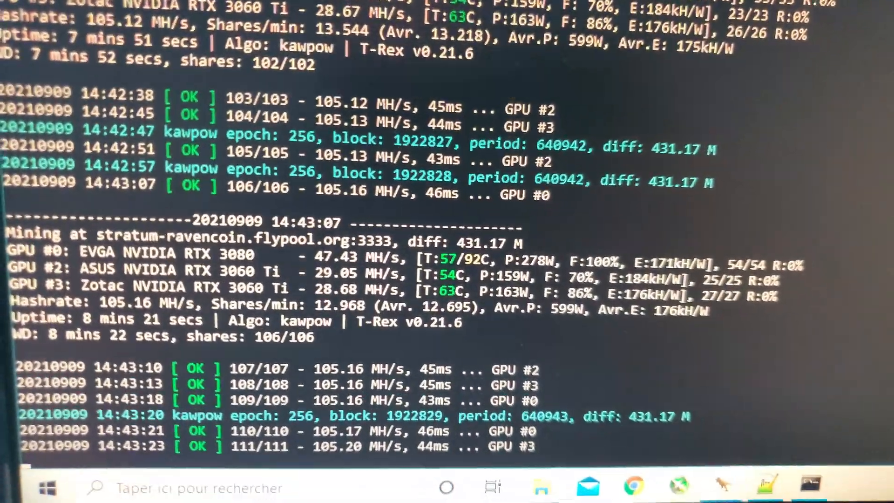
pyautogui.scroll(-3)
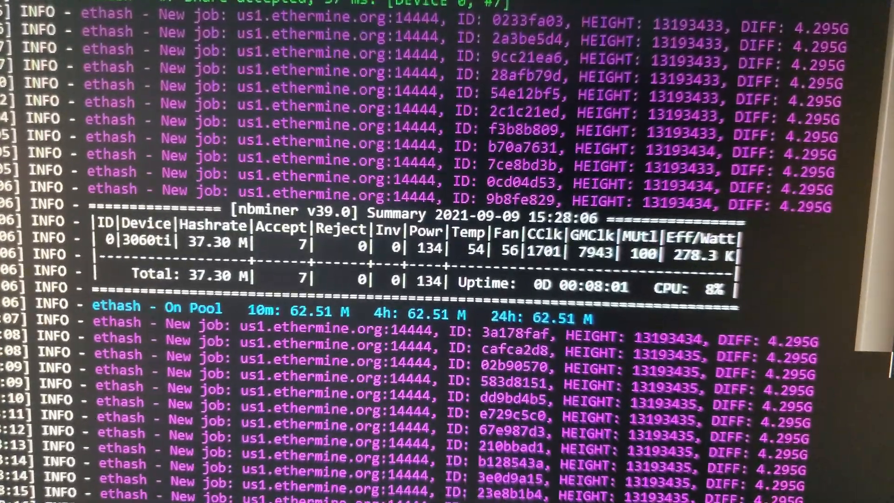
pyautogui.scroll(-3)
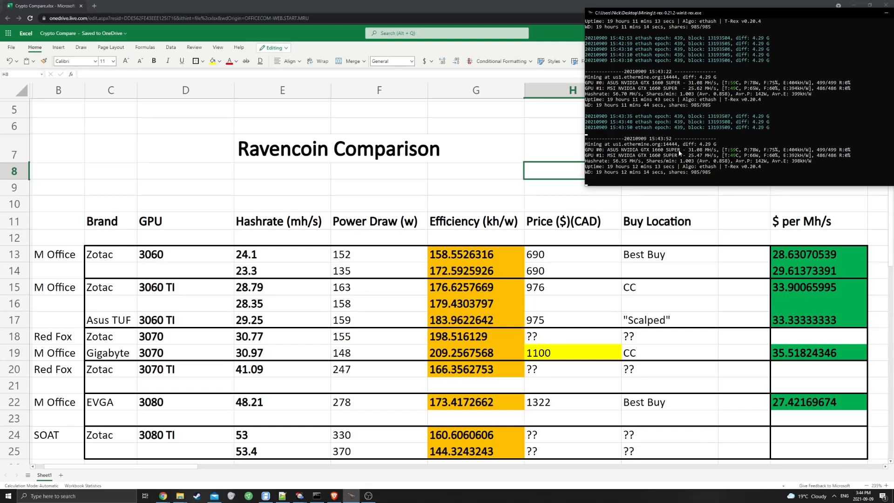
pyautogui.moveTo(711, 148)
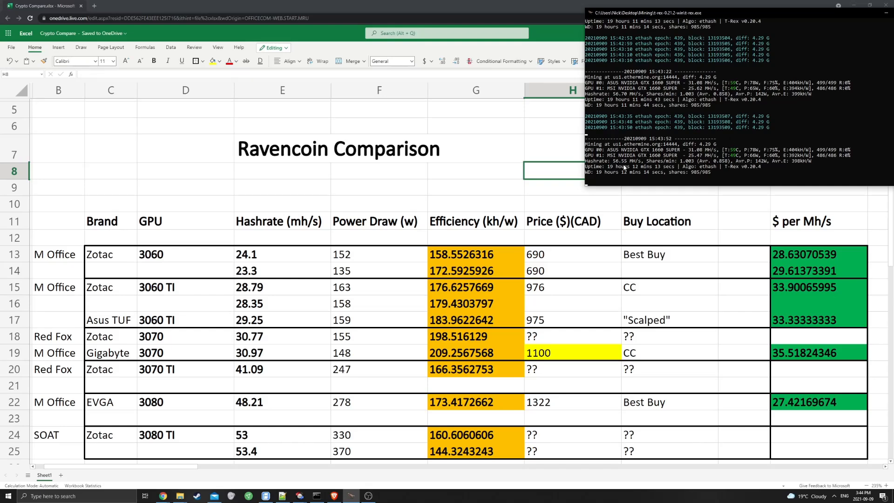
pyautogui.moveTo(702, 159)
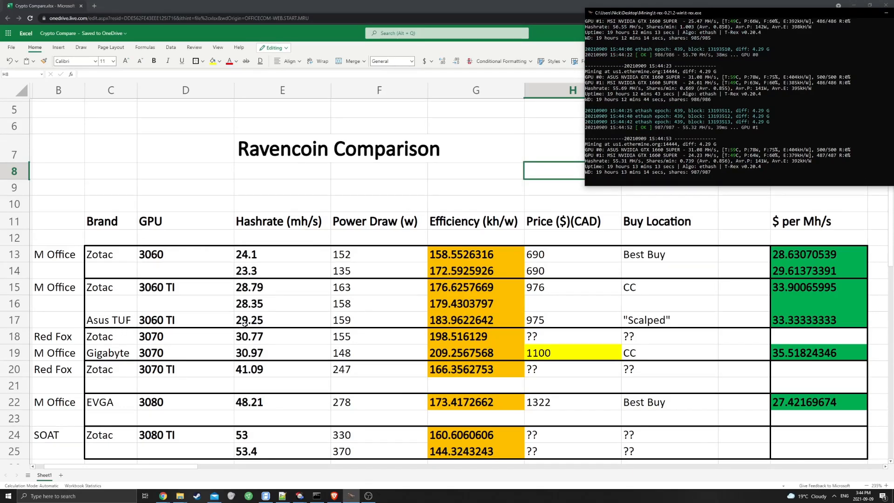
pyautogui.moveTo(291, 324)
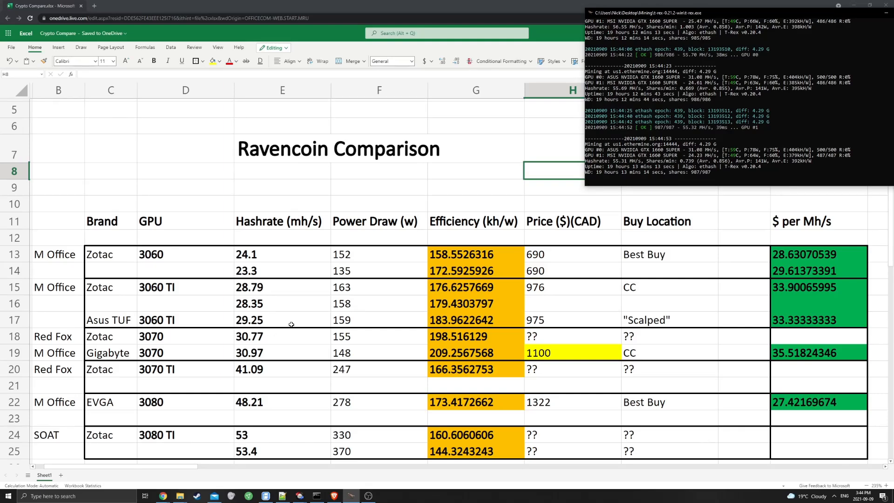
pyautogui.moveTo(284, 350)
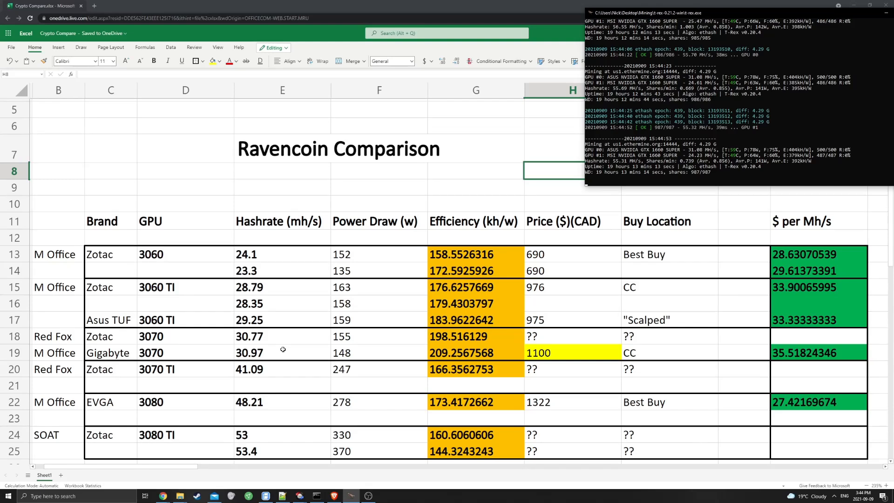
pyautogui.moveTo(386, 241)
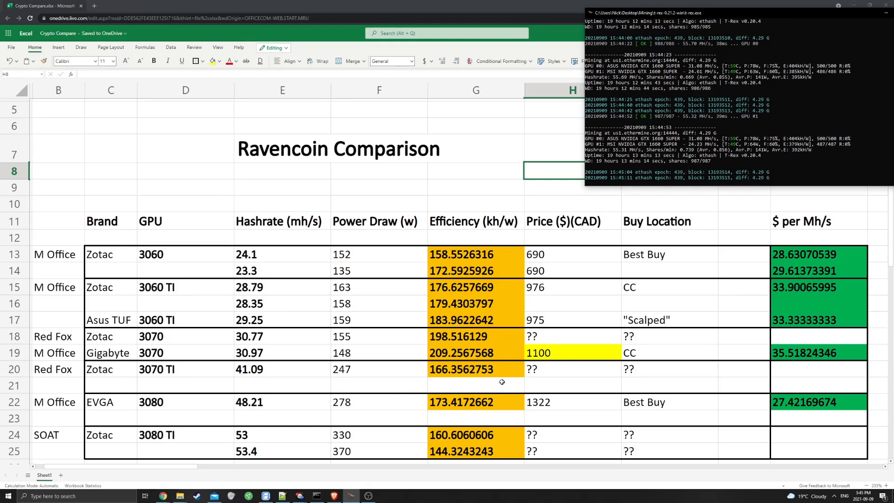
pyautogui.moveTo(551, 317)
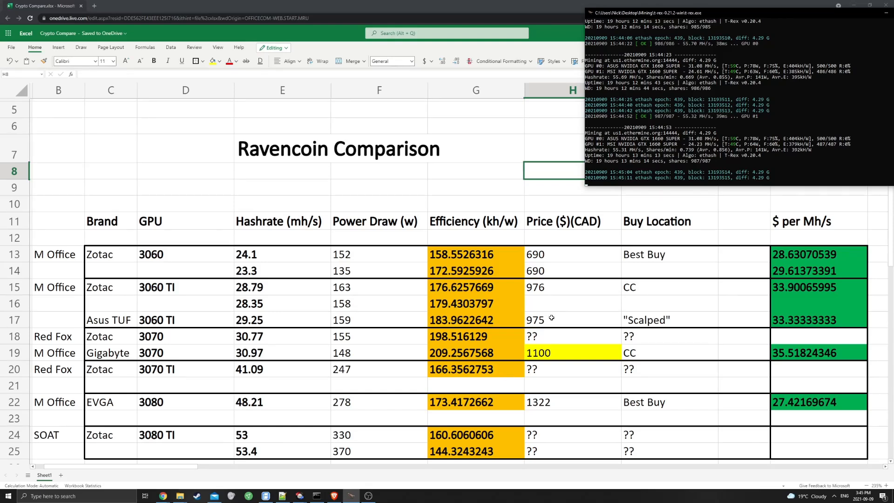
pyautogui.moveTo(663, 298)
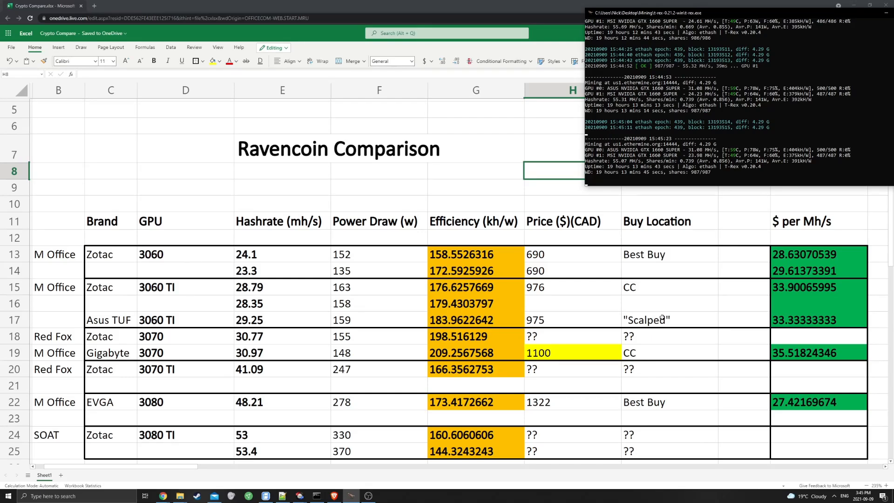
pyautogui.moveTo(147, 299)
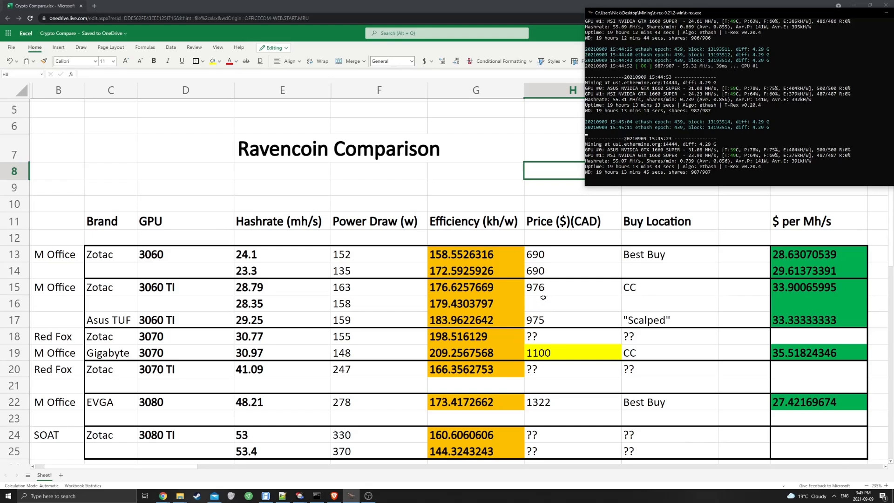
pyautogui.moveTo(319, 311)
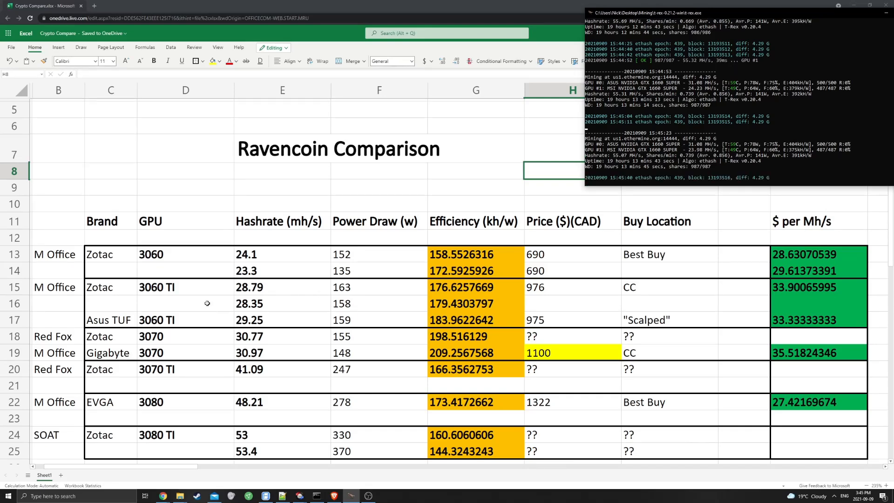
pyautogui.moveTo(804, 311)
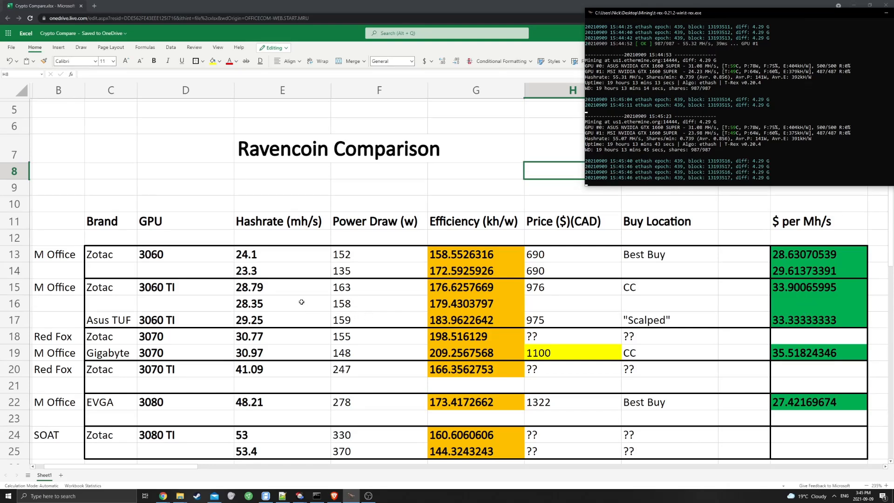
pyautogui.moveTo(470, 317)
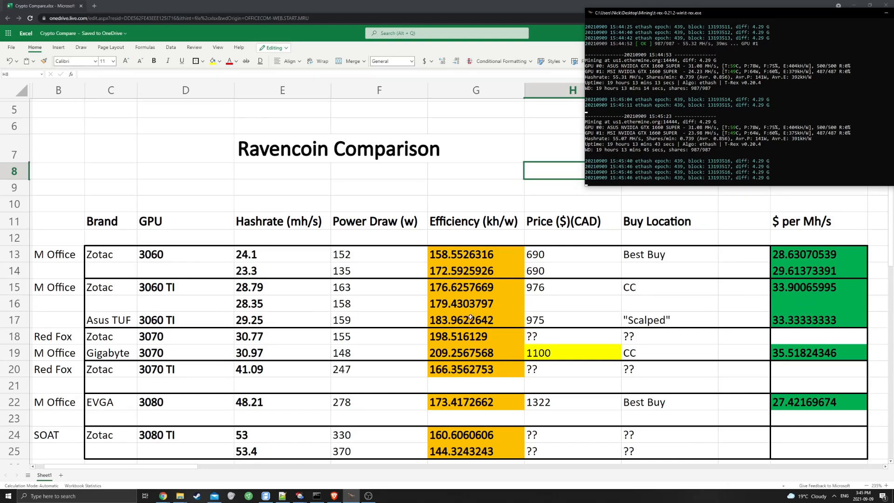
pyautogui.moveTo(672, 315)
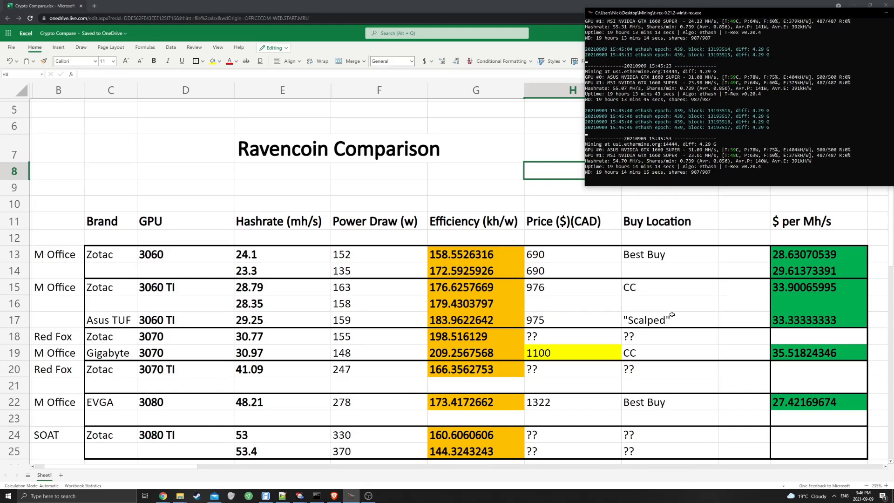
pyautogui.moveTo(77, 327)
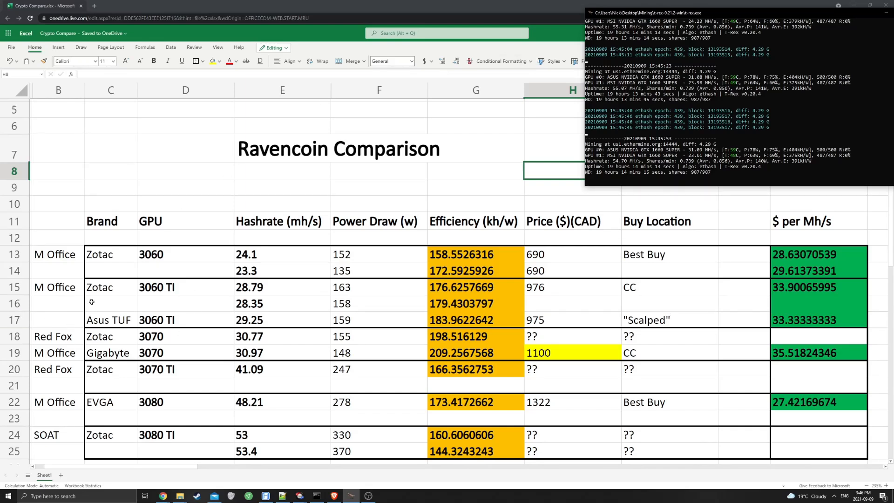
pyautogui.moveTo(151, 345)
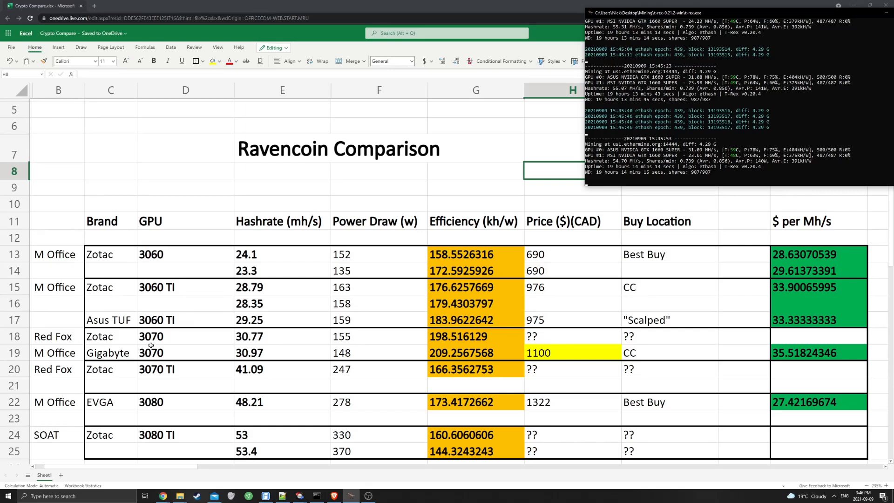
pyautogui.moveTo(134, 285)
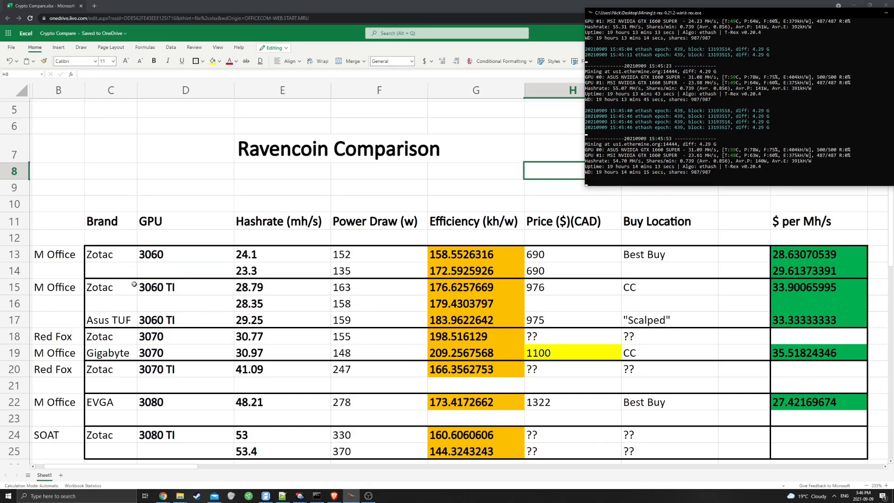